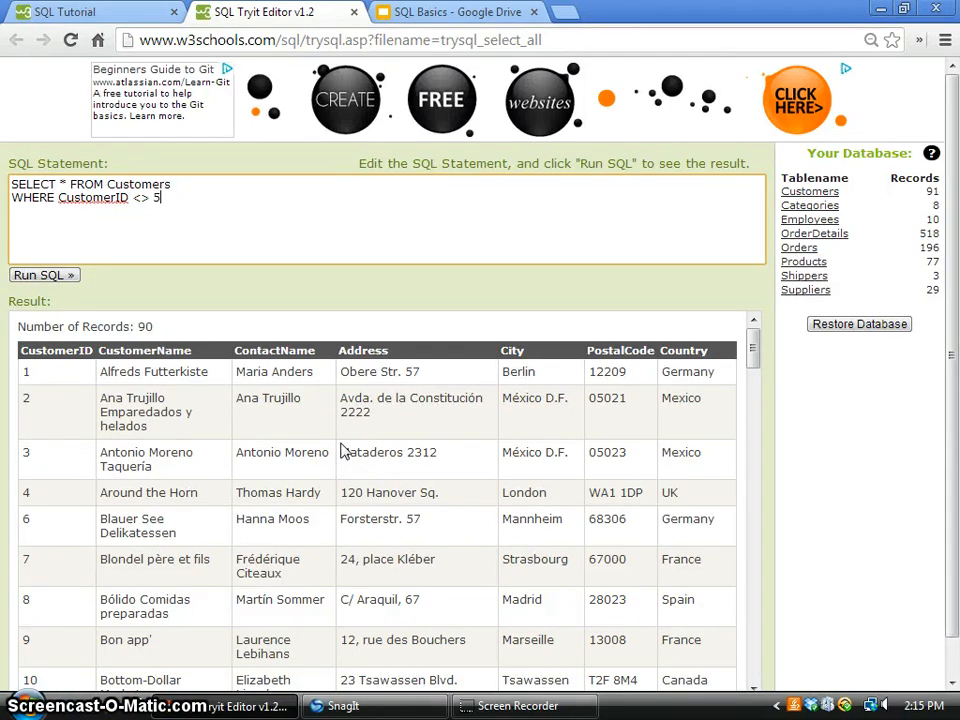
Step: Replace the condition CustomerID <> 5 with CustomerID BETWEEN 5 AND 10
{"action": "key", "text": "BackSpace"}
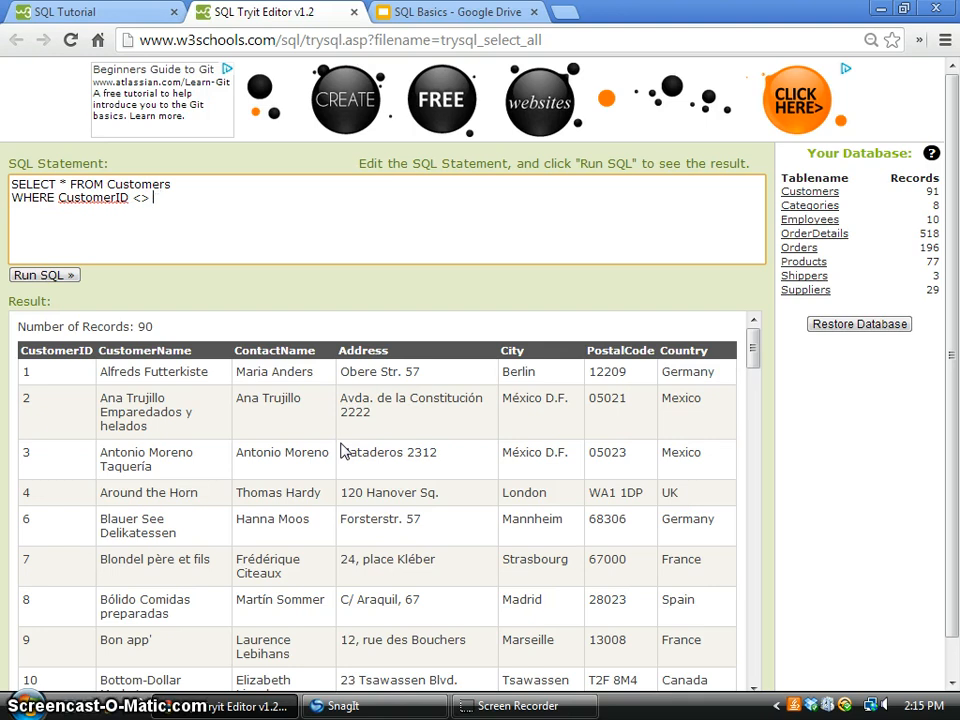
{"action": "key", "text": "Backspace"}
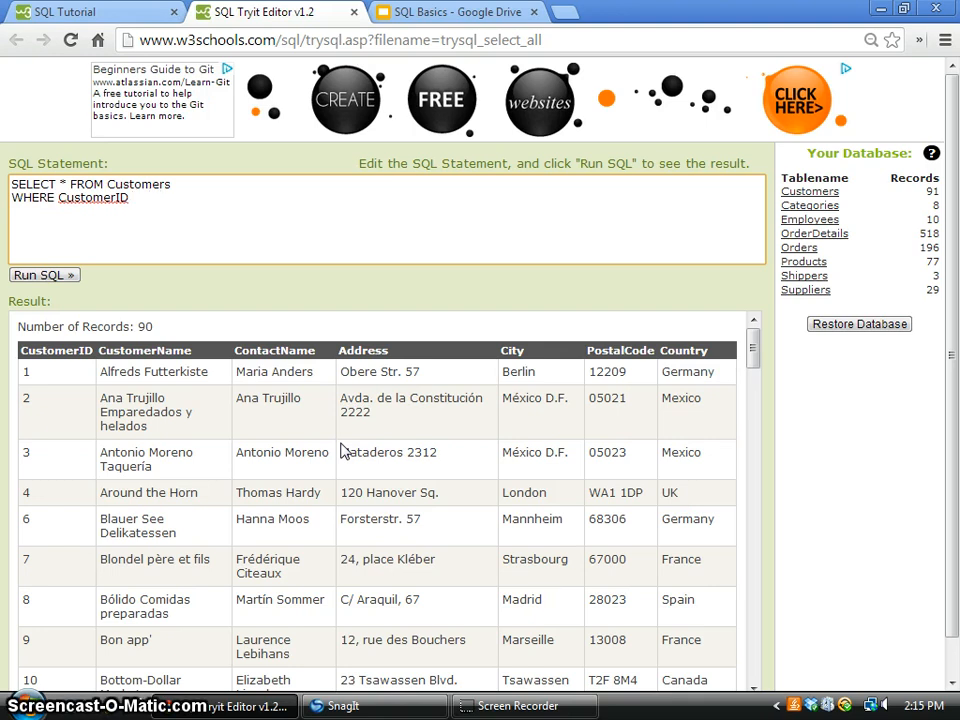
{"action": "type", "text": "BETWEEN 54"}
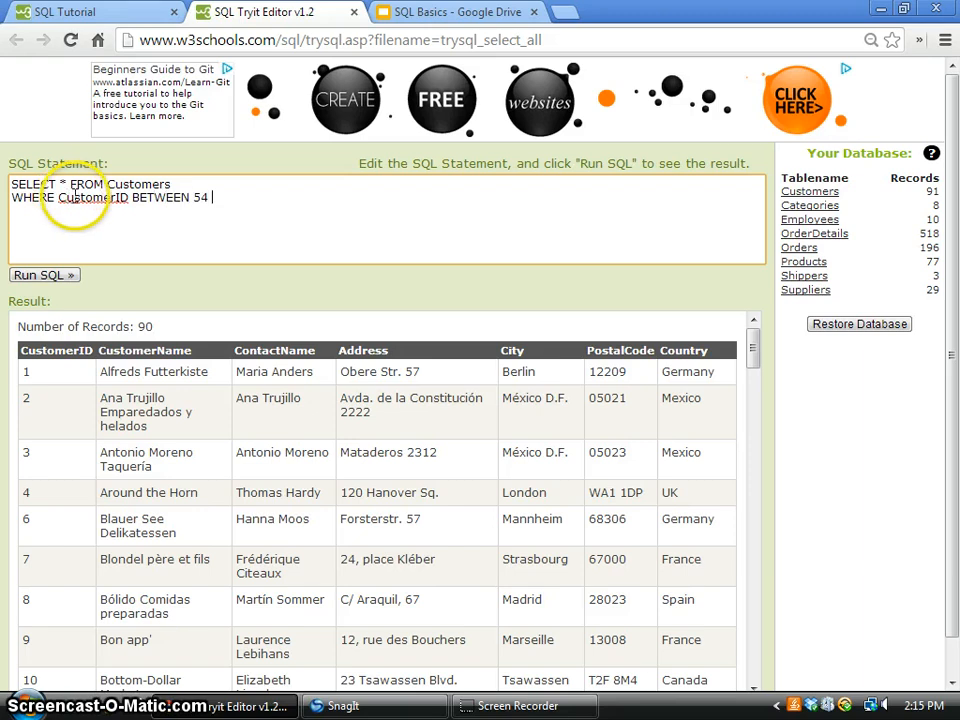
{"action": "key", "text": "Backspace"}
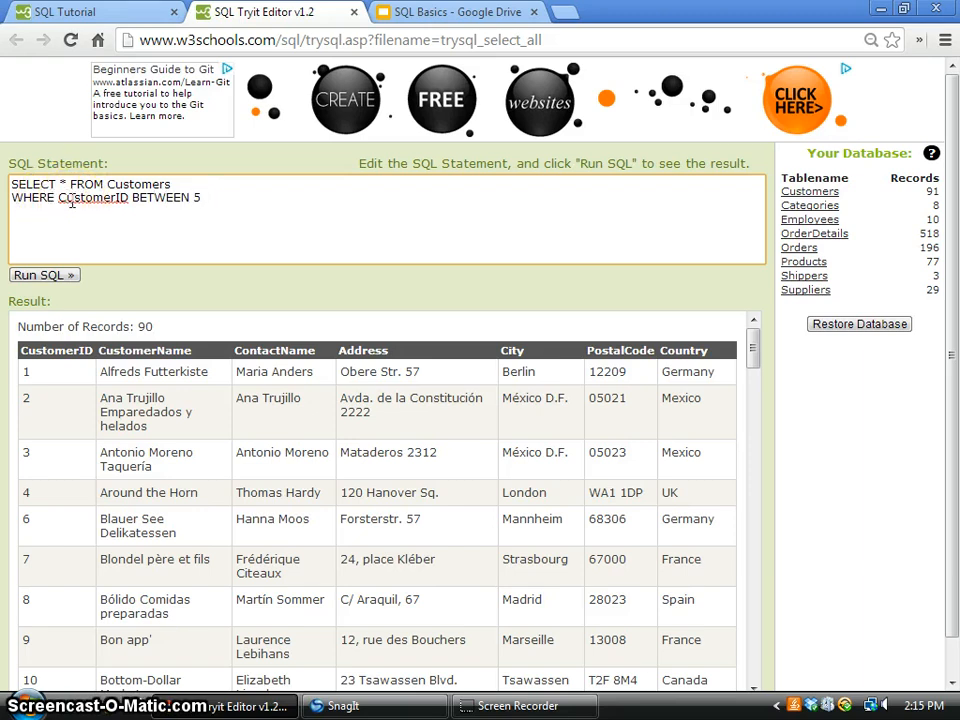
{"action": "type", "text": "AND 10"}
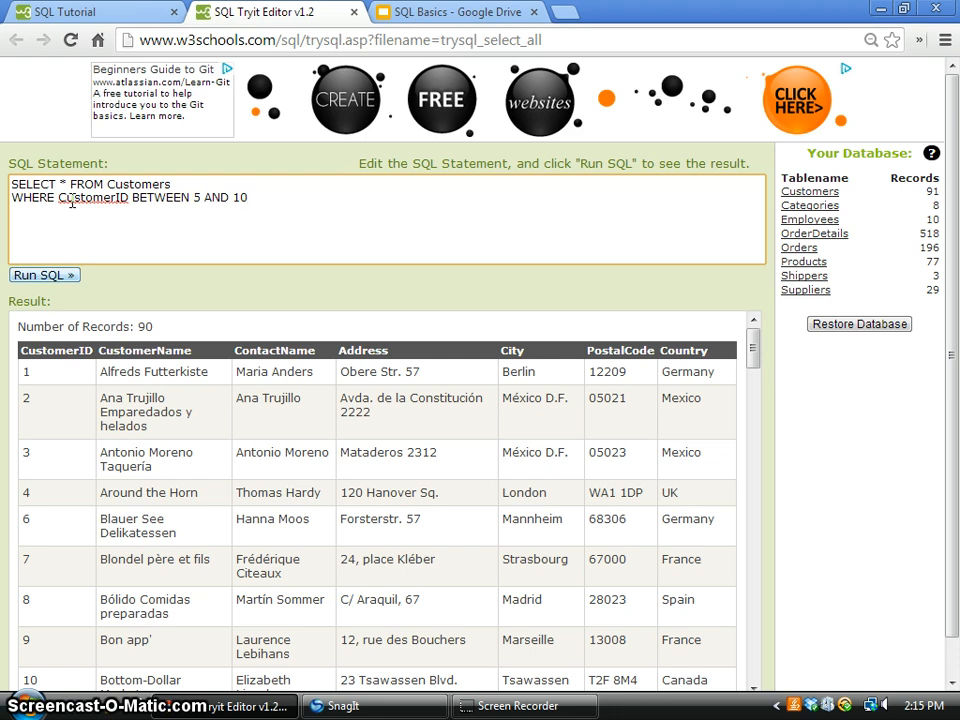
Step: Run the BETWEEN 5 AND 10 query to list the 6 customers with IDs 5–10
{"action": "left_click", "coordinate": [44, 275]}
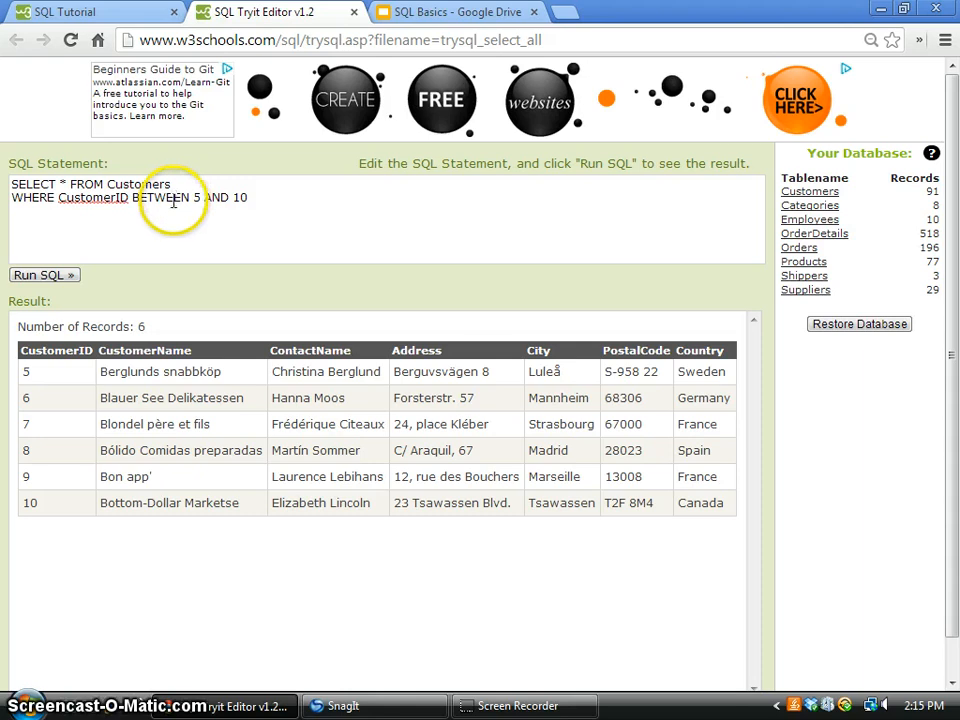
{"action": "mouse_move", "coordinate": [178, 197]}
{"action": "type", "text": "WHERE City LIKE 'B%'"}
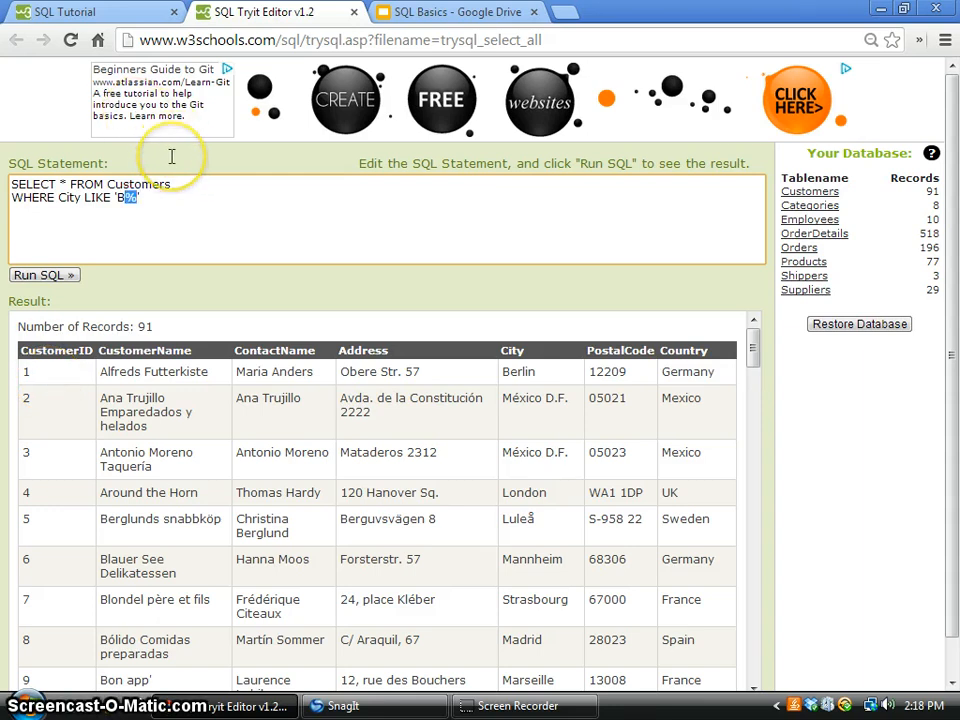
{"action": "mouse_move", "coordinate": [175, 157]}
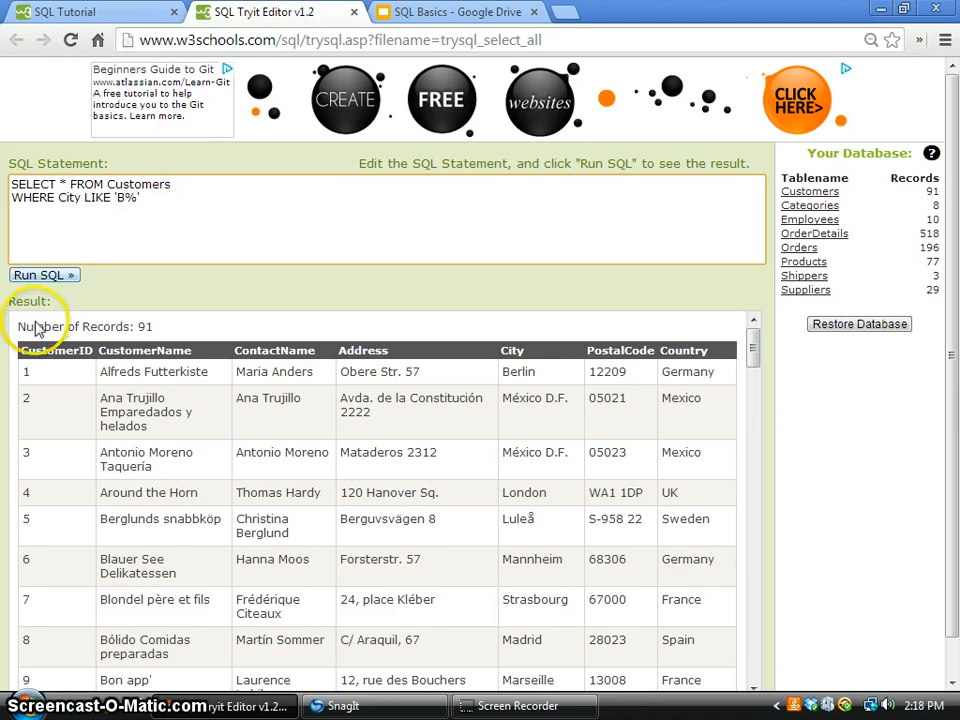
Step: Run the City LIKE 'B%' query and review the 13 matching customers
{"action": "left_click", "coordinate": [44, 275]}
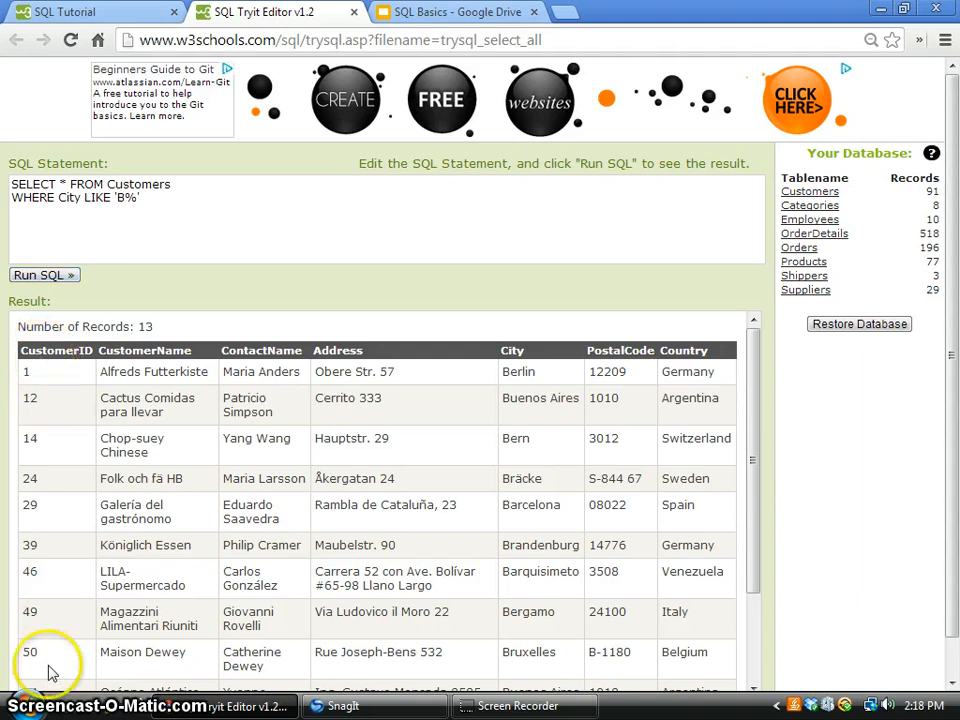
{"action": "scroll", "scroll_direction": "down", "scroll_amount": 3}
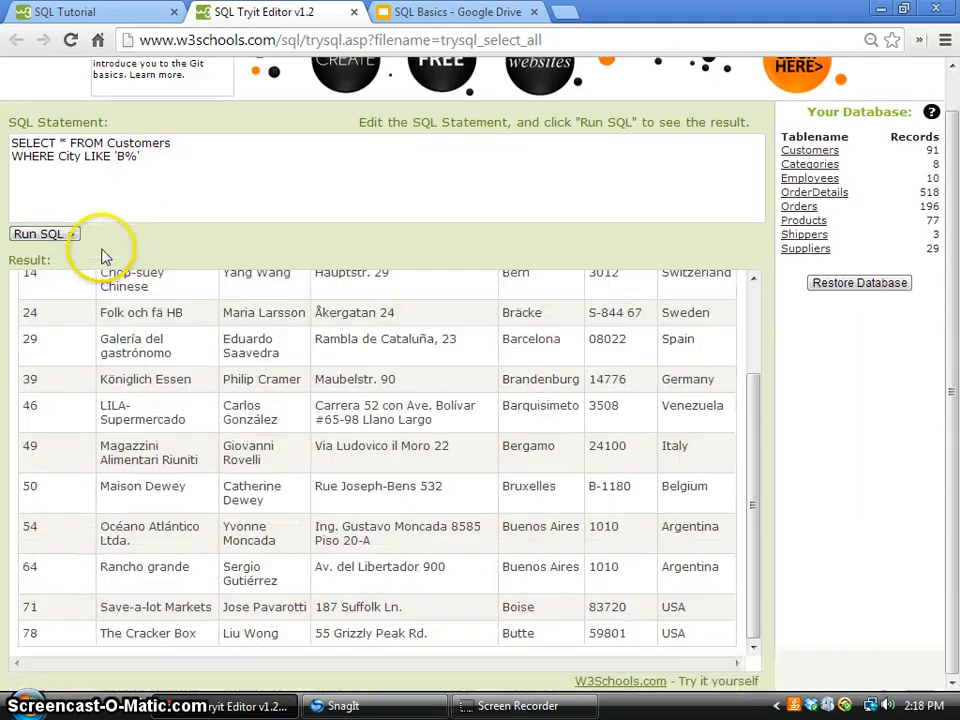
{"action": "left_click", "coordinate": [39, 233]}
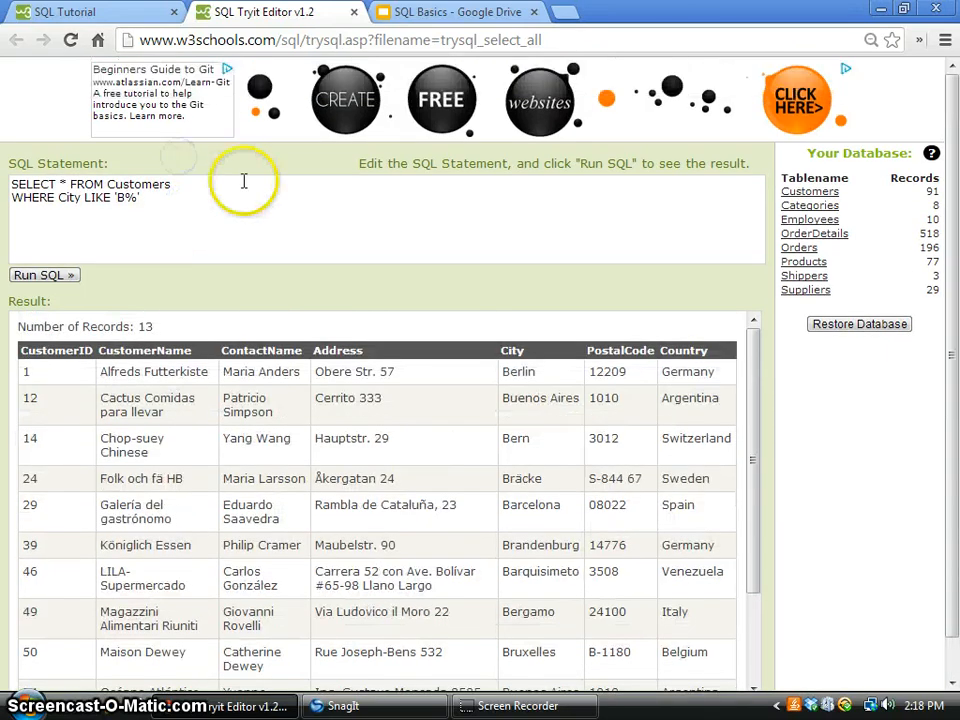